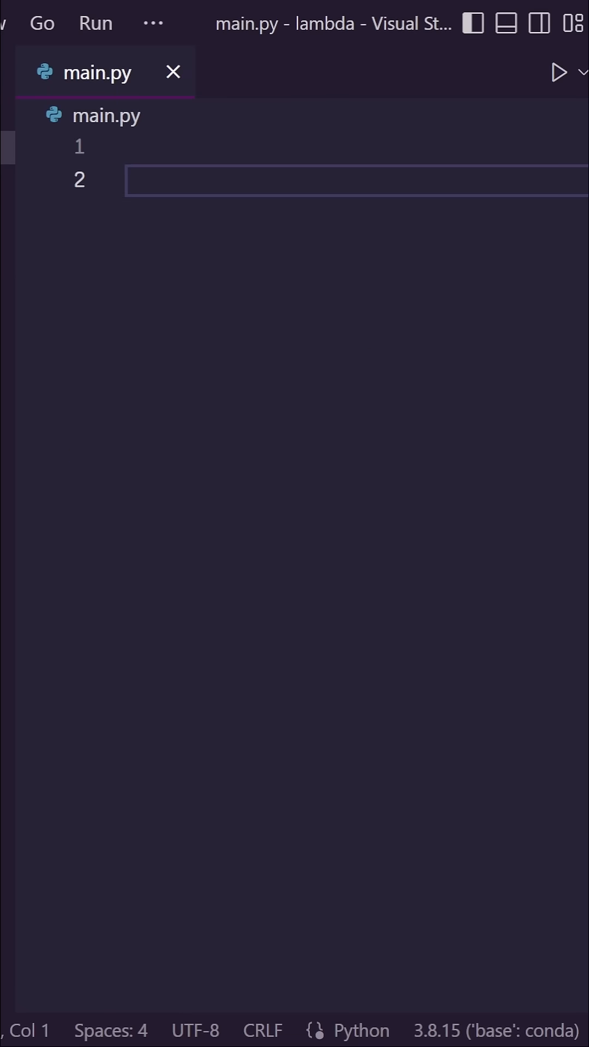
# Write print(1+2) in main.py and run it so the Output panel shows 3
pyautogui.write('print(1)')
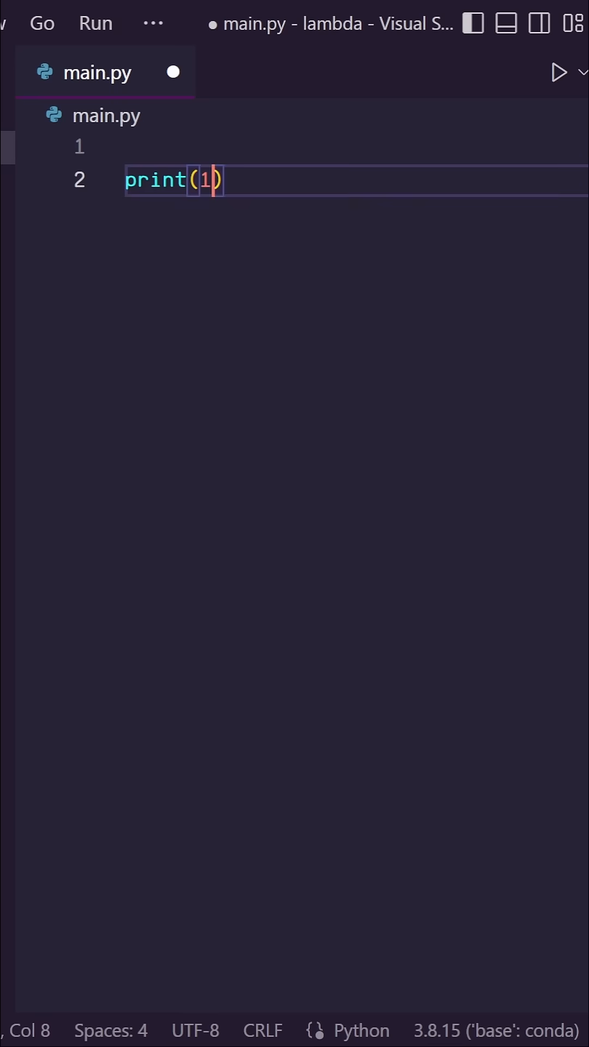
pyautogui.write('+2')
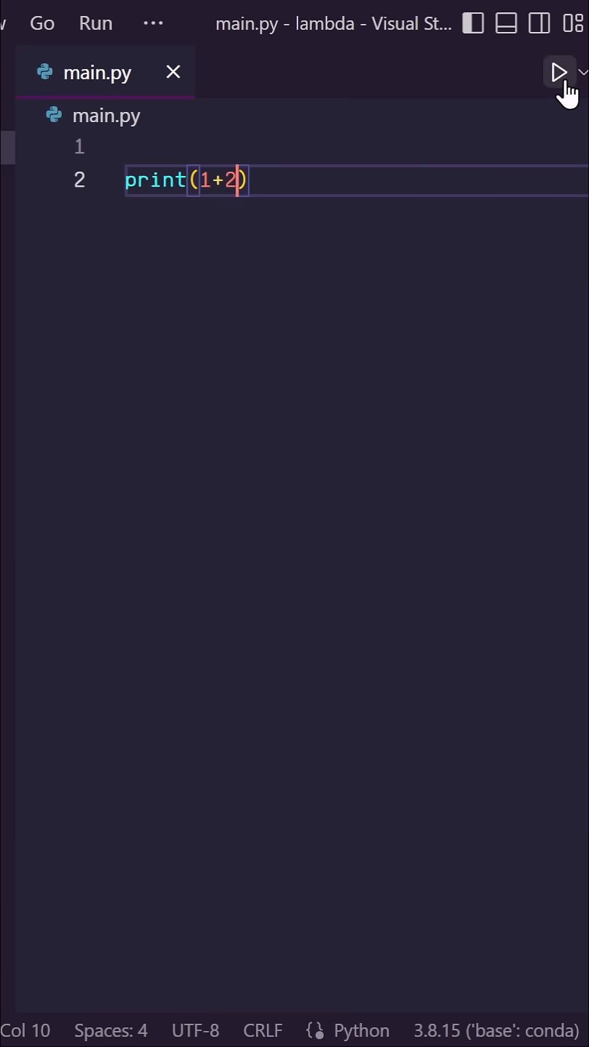
pyautogui.click(558, 72)
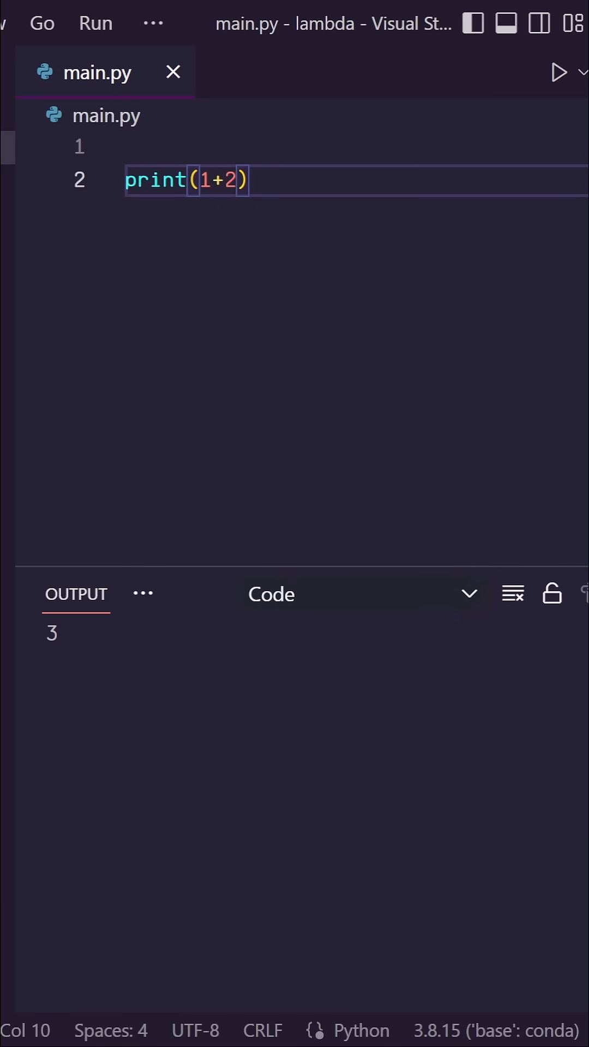
# Replace the code with def add(x,y) returning x+y and print(add(1,2)), then add blank lines below
pyautogui.write('def add(x,y):')
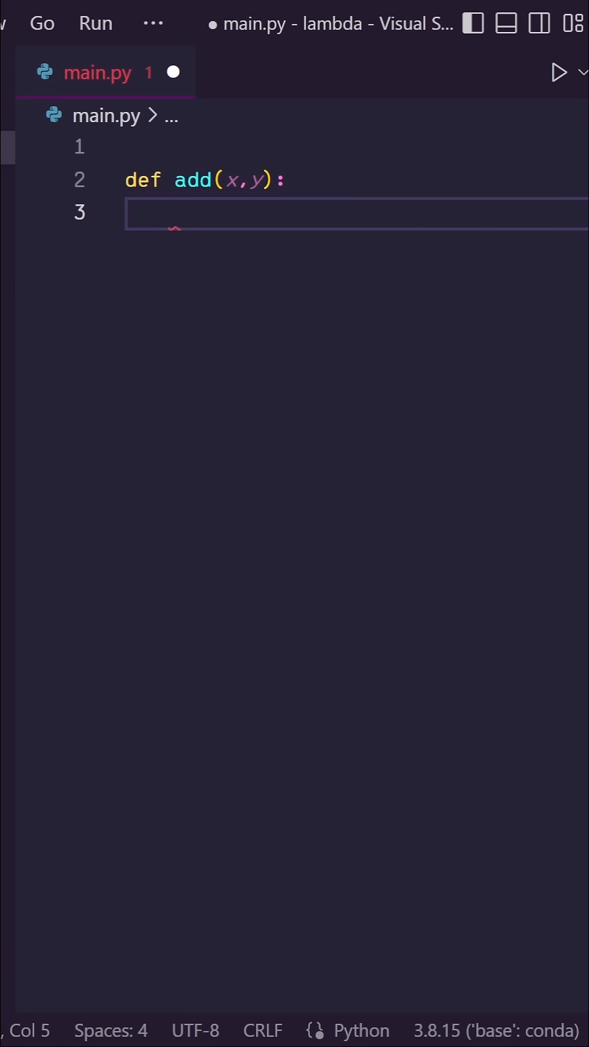
pyautogui.write('return x+y')
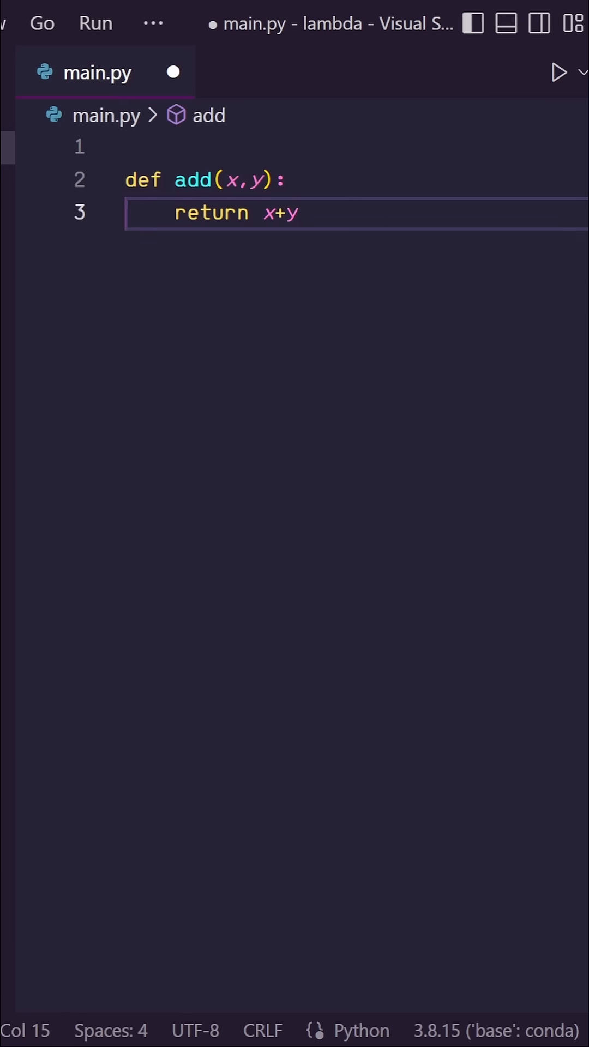
pyautogui.write('print(add()')
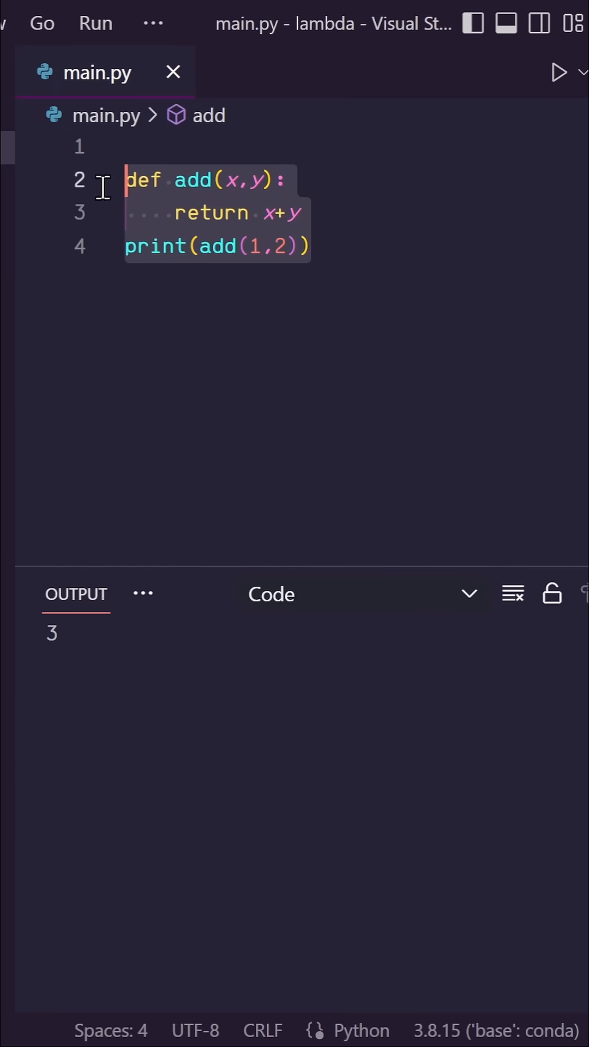
pyautogui.moveTo(354, 270)
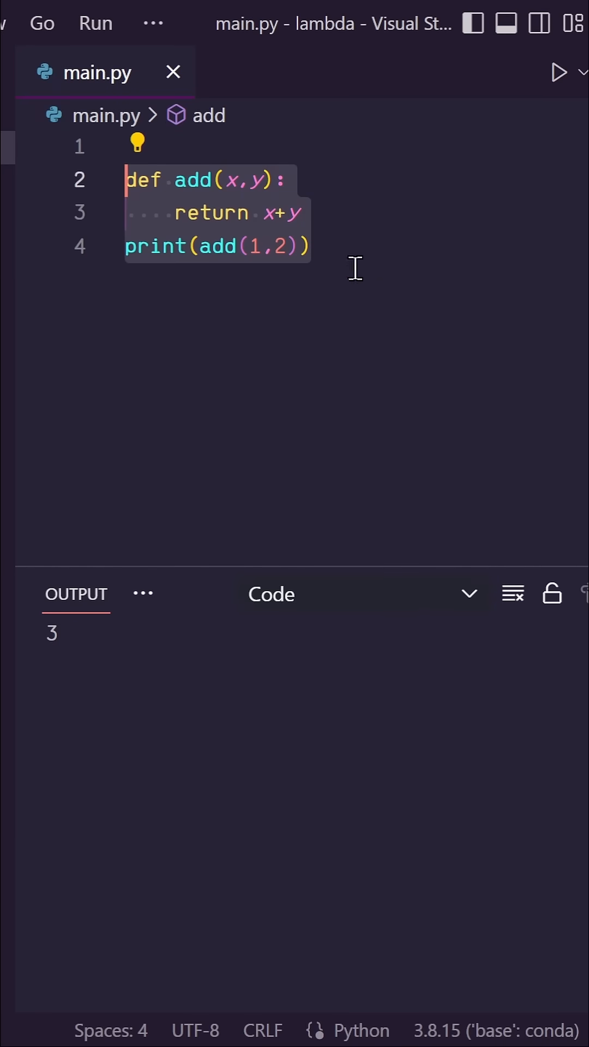
pyautogui.click(315, 245)
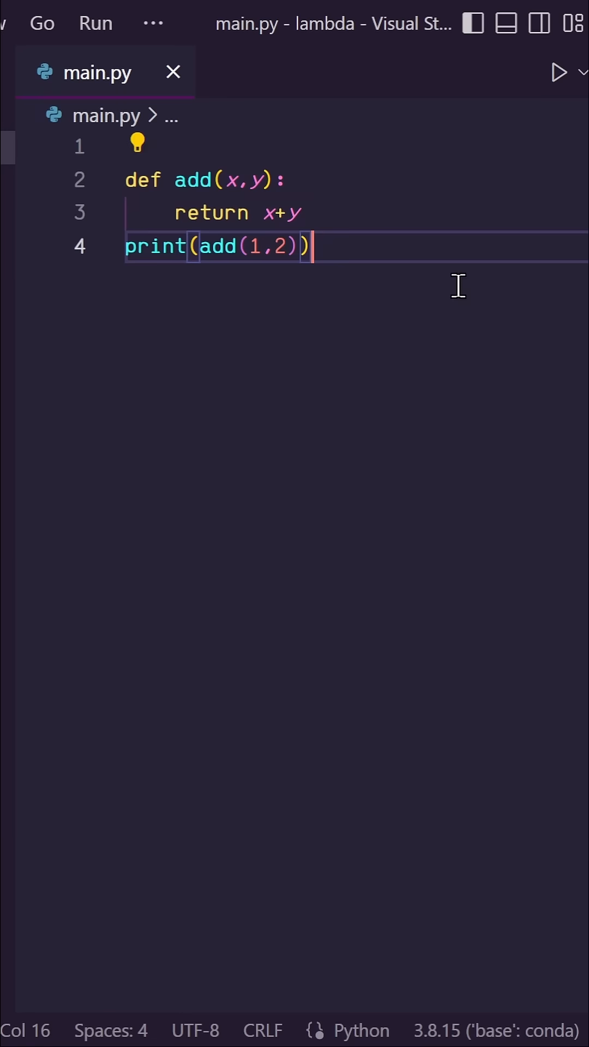
pyautogui.press('Enter')
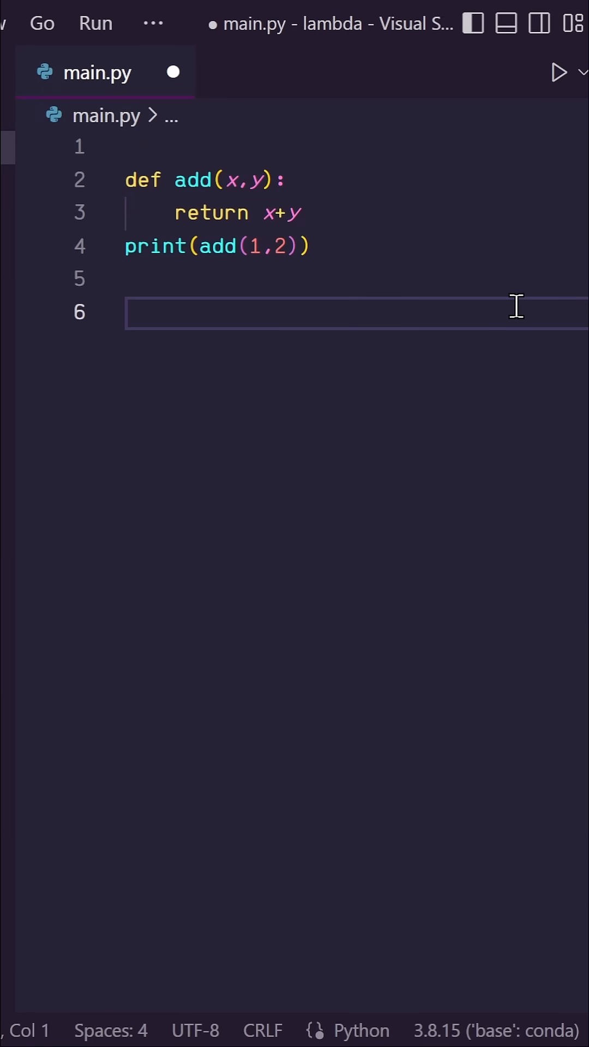
# Write print(lambda x,y: x+y) on line 6 below the add example
pyautogui.click(153, 213)
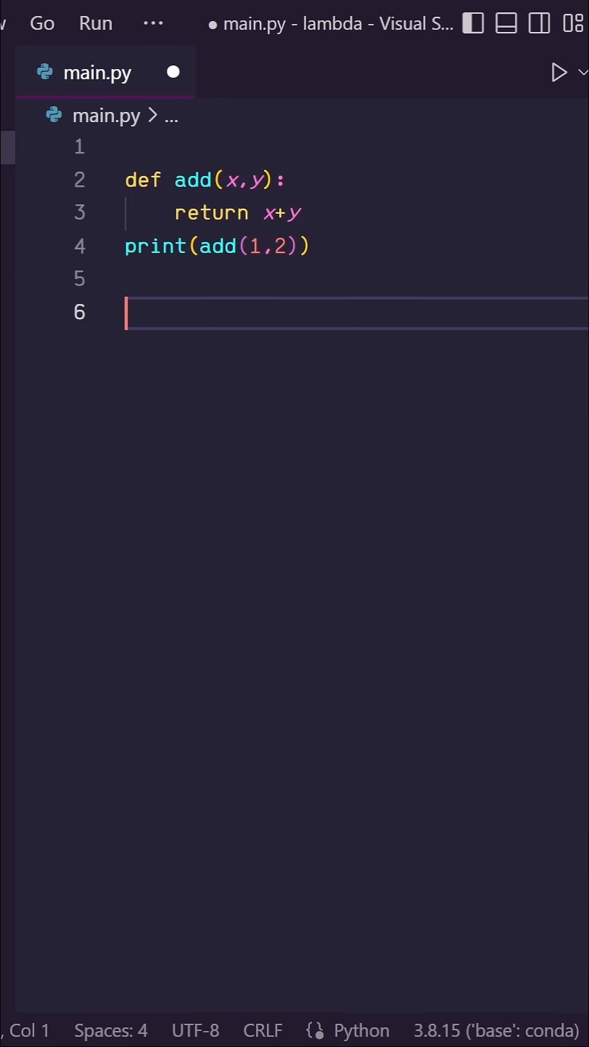
pyautogui.write('print(')
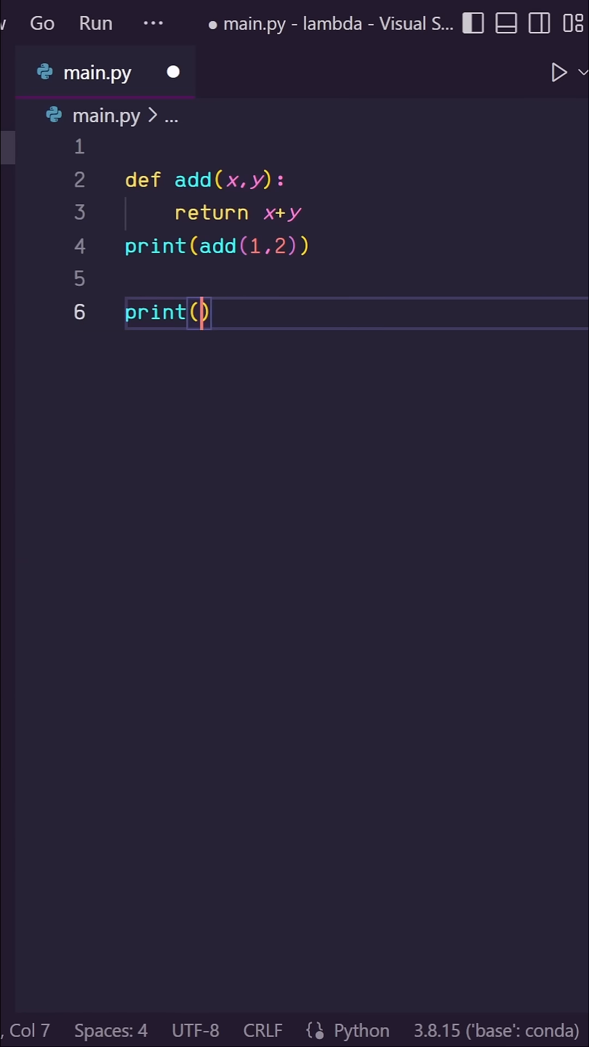
pyautogui.write('lambda')
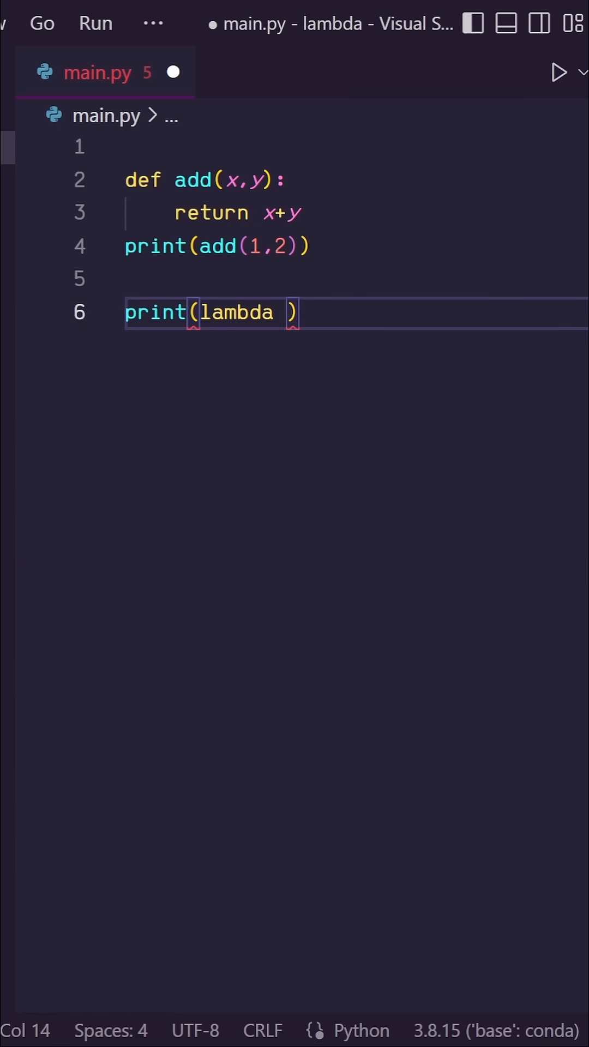
pyautogui.write('x,y:')
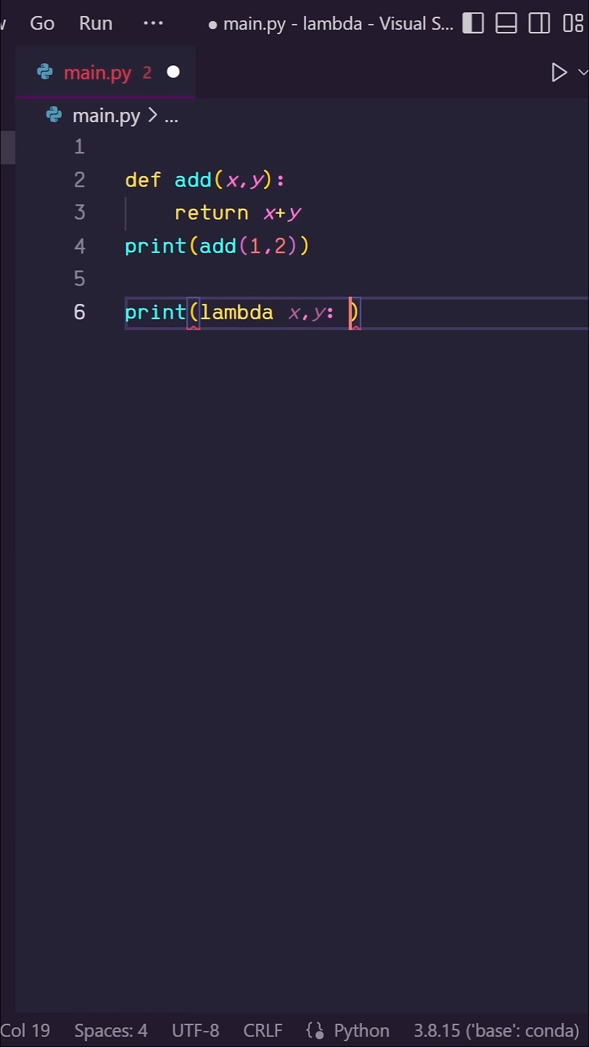
pyautogui.write('x+y')
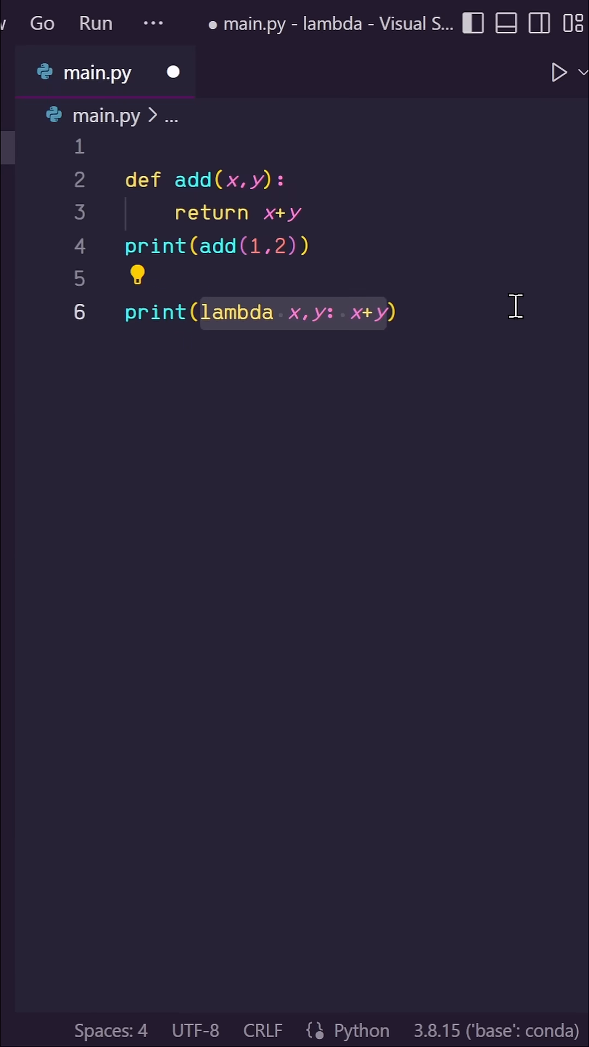
# Make line 6 print((lambda x,y: x+y)(1,2)) and run it so 3 prints twice
pyautogui.write('(')
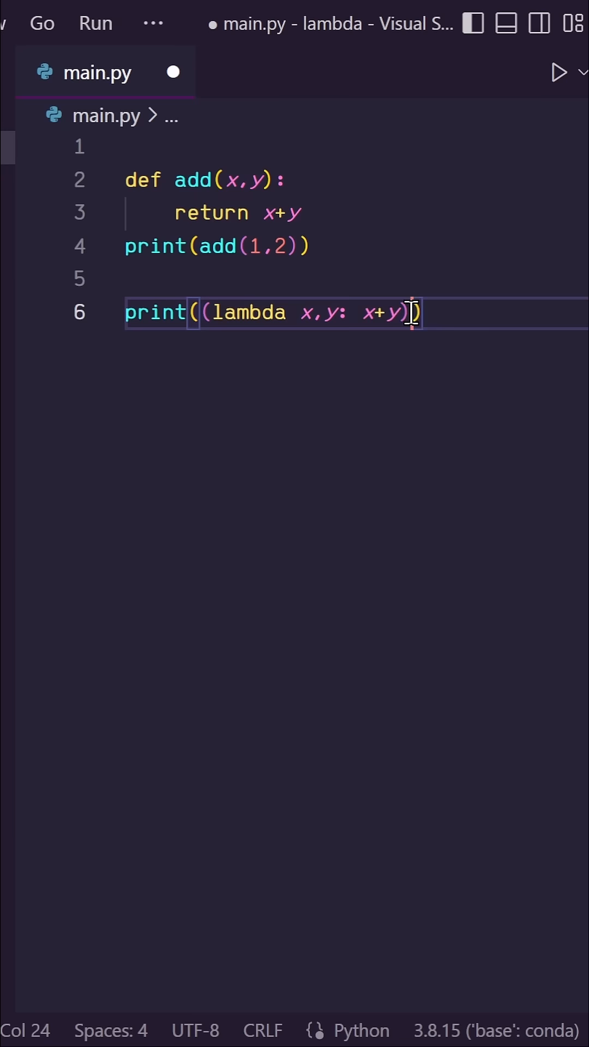
pyautogui.write('(1,2')
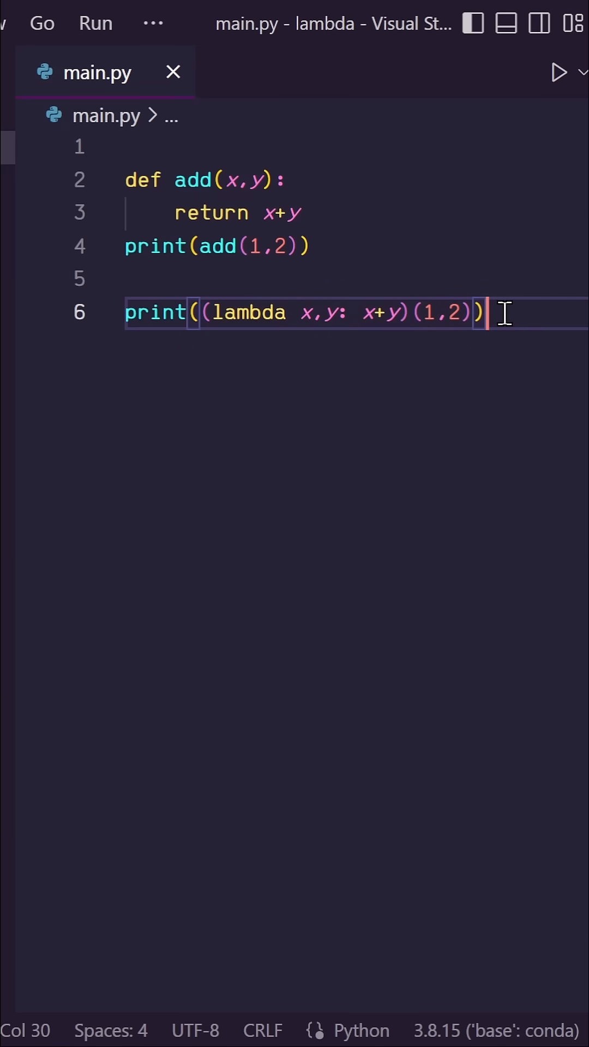
pyautogui.click(559, 72)
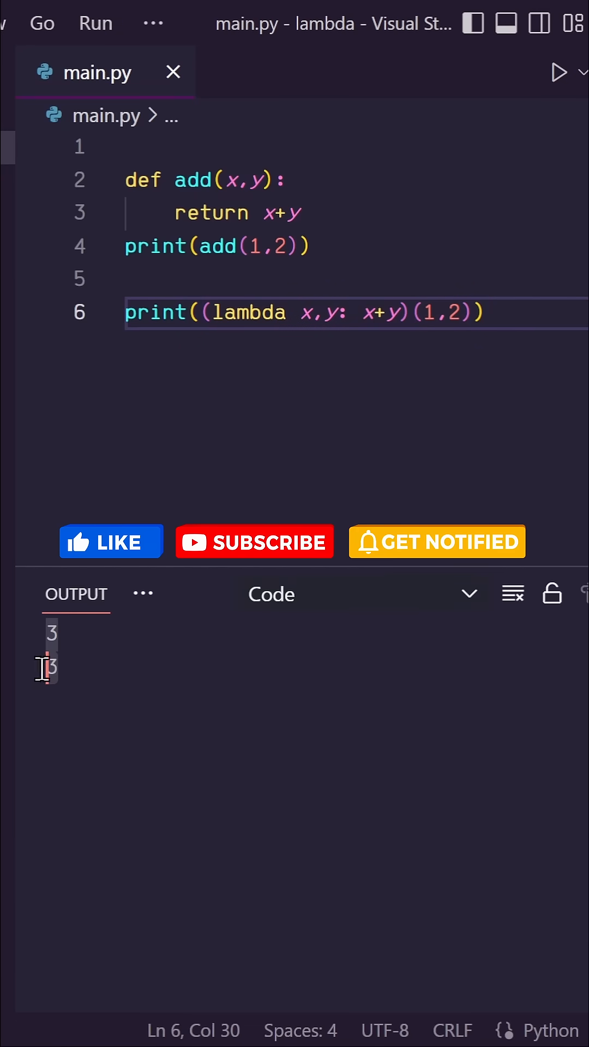